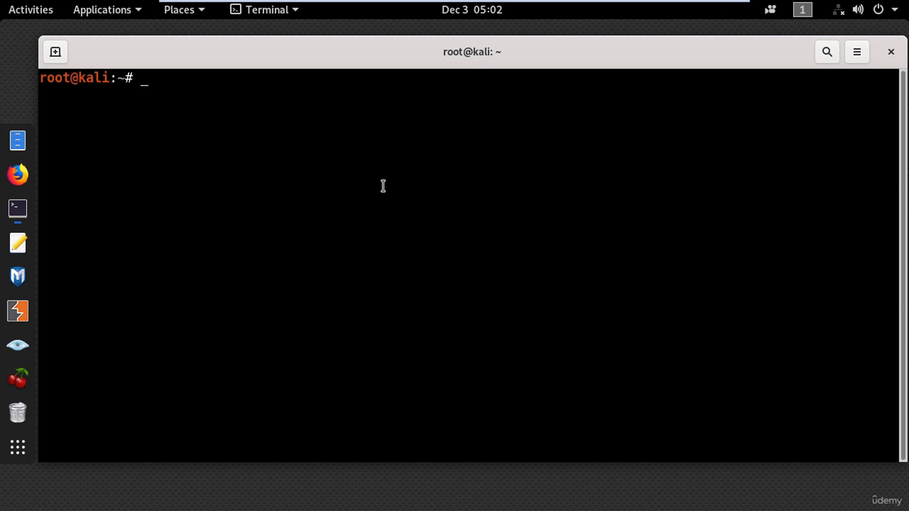
Install dnsmasq and hostapd with apt, kill interfering processes via airmon-ng check kill, and clear the screen.
{"action": "type", "text": "apt in"}
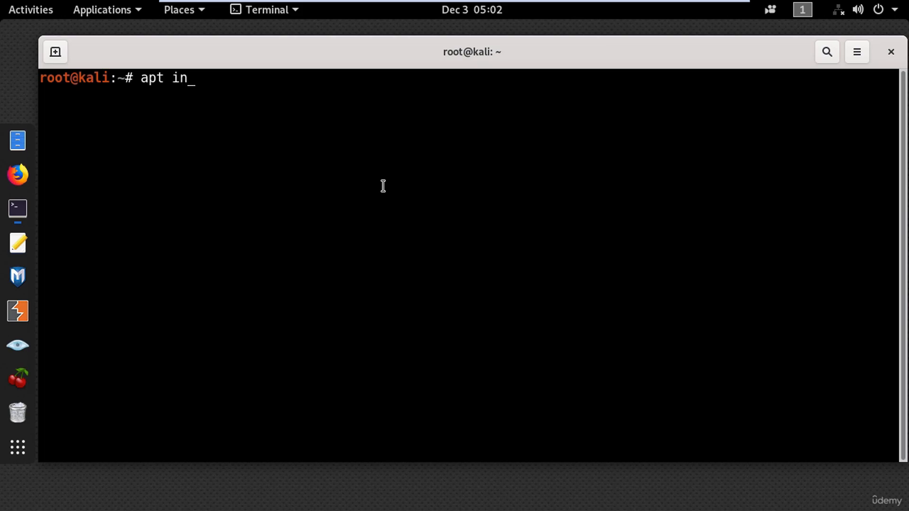
{"action": "type", "text": "stall dnsmasq"}
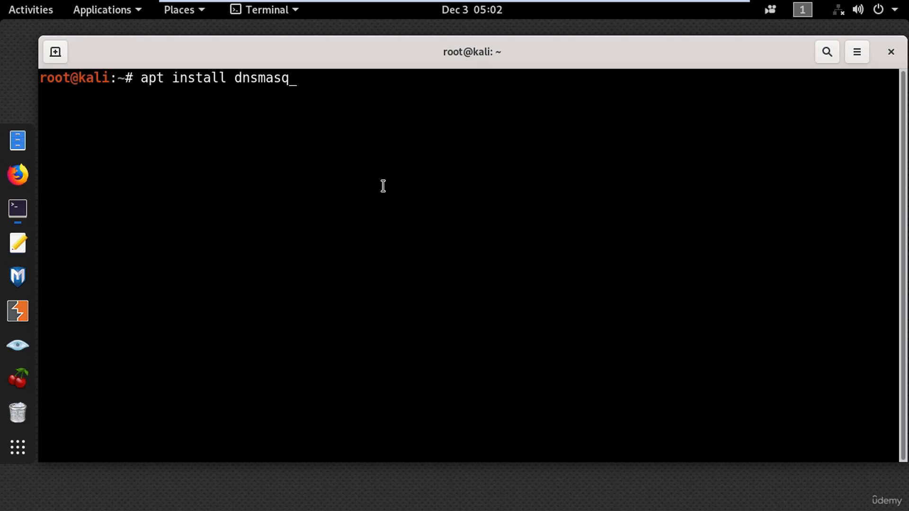
{"action": "type", "text": "hostapd"}
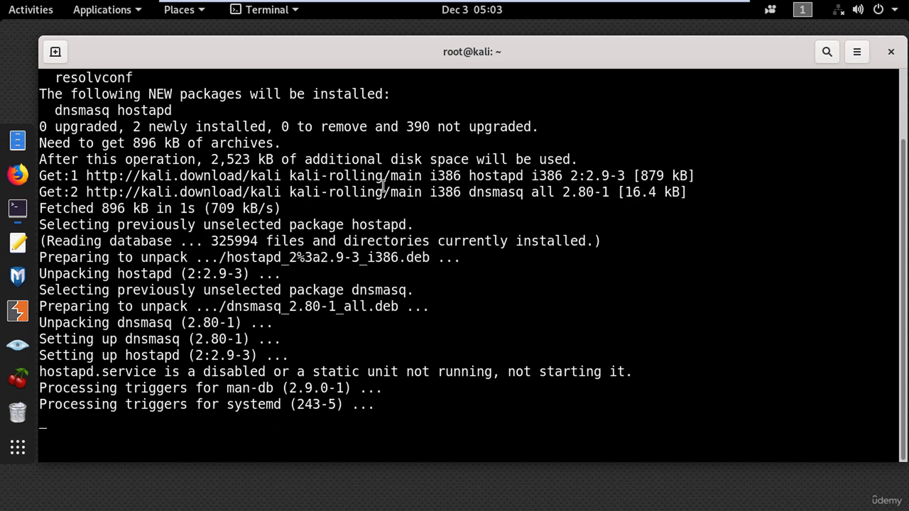
{"action": "type", "text": "airmon-ng check kill"}
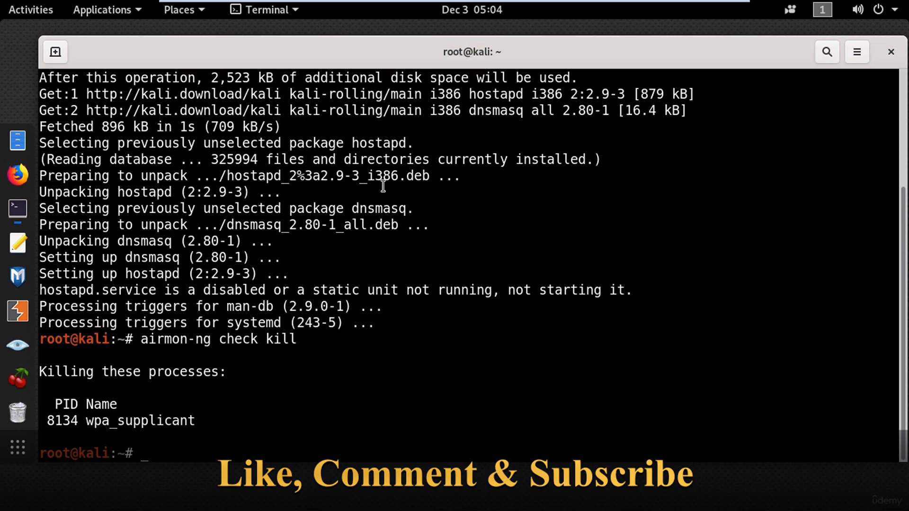
{"action": "type", "text": "clear"}
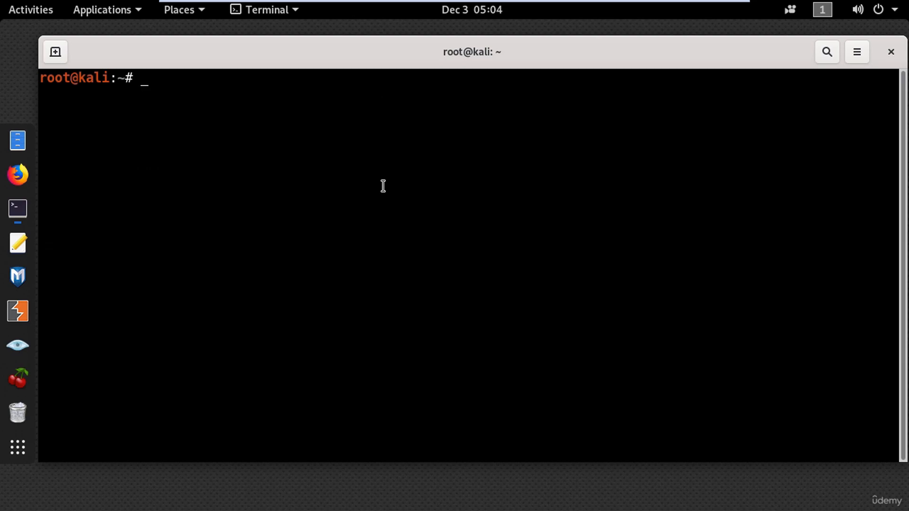
List the home folder to show dnsmasq.conf and hostapd.conf, then begin a nano command.
{"action": "type", "text": "ls"}
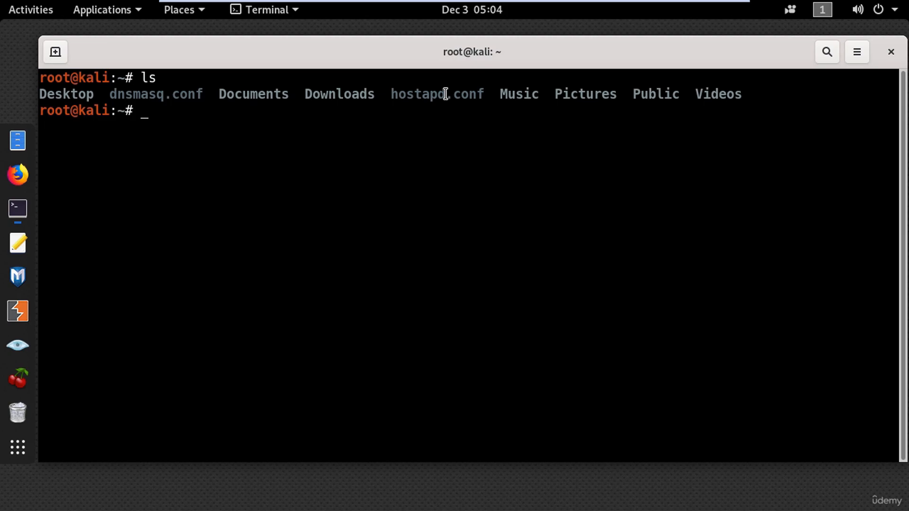
{"action": "type", "text": "nano"}
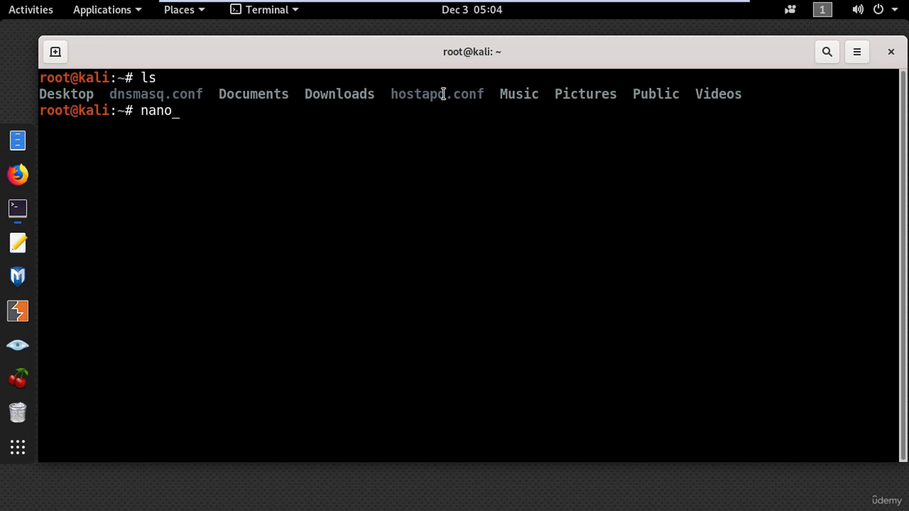
Review dnsmasq.conf's wlan0 interface, DHCP range, gateway and DNS settings in nano, then exit.
{"action": "type", "text": "dns"}
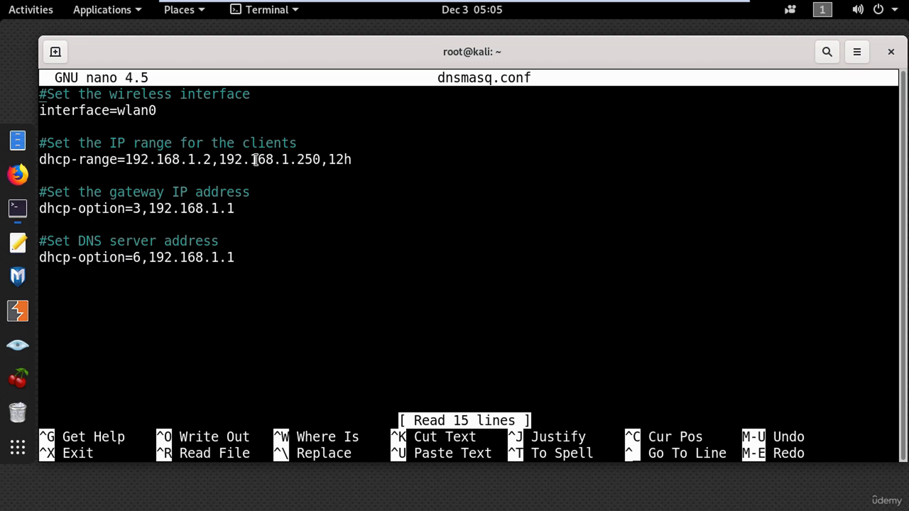
{"action": "mouse_move", "coordinate": [174, 192]}
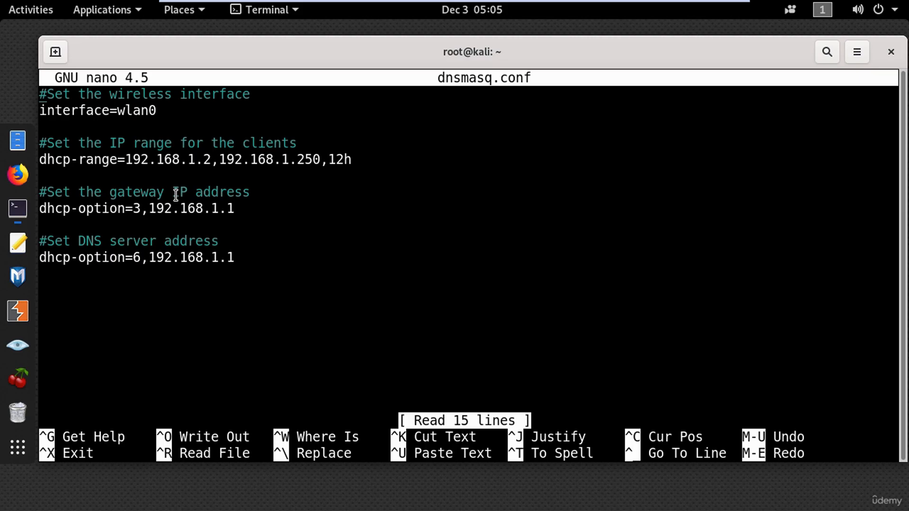
{"action": "mouse_move", "coordinate": [119, 244]}
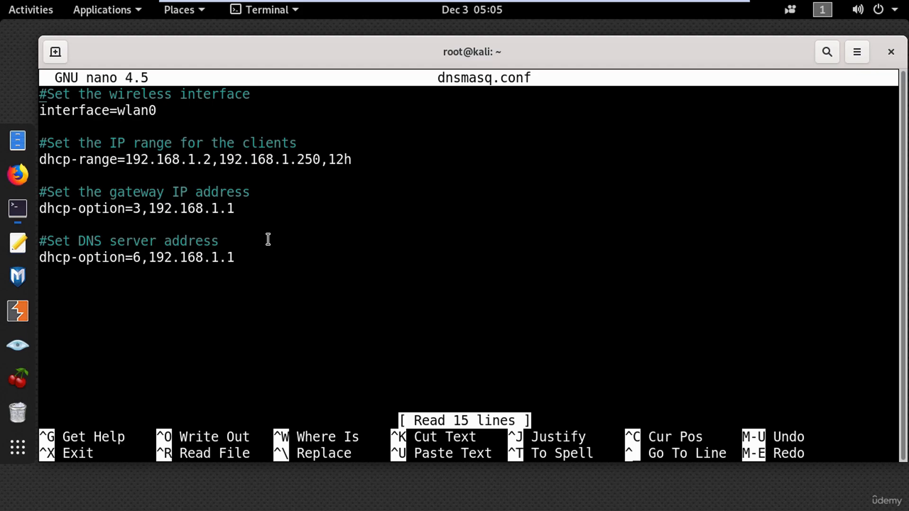
{"action": "key", "text": "ctrl+x"}
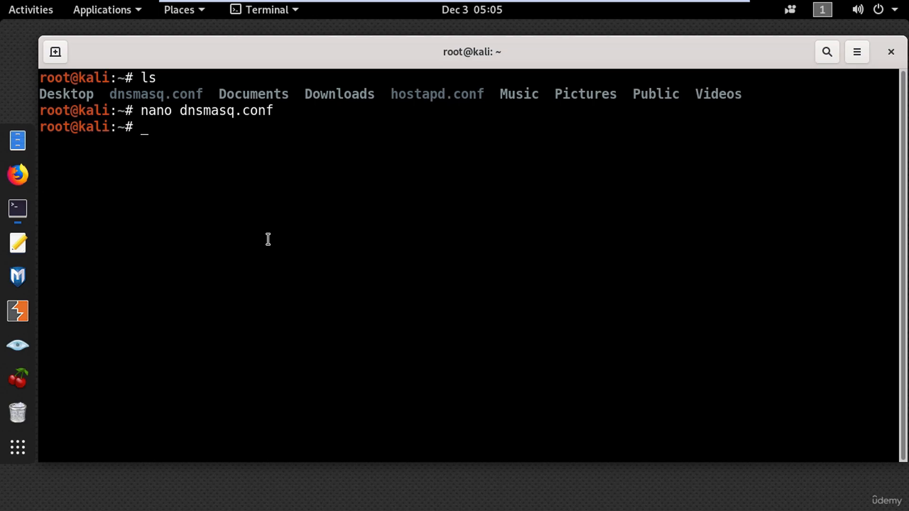
Confirm hostapd.conf uses wlan0, SSID Test-WiFi, channel 1 and nl80211, then save and exit.
{"action": "type", "text": "nano ho"}
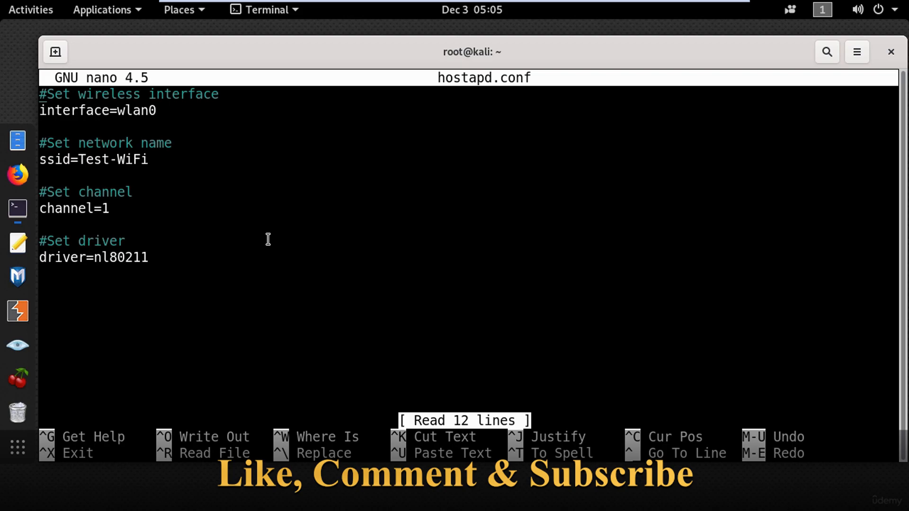
{"action": "mouse_move", "coordinate": [168, 119]}
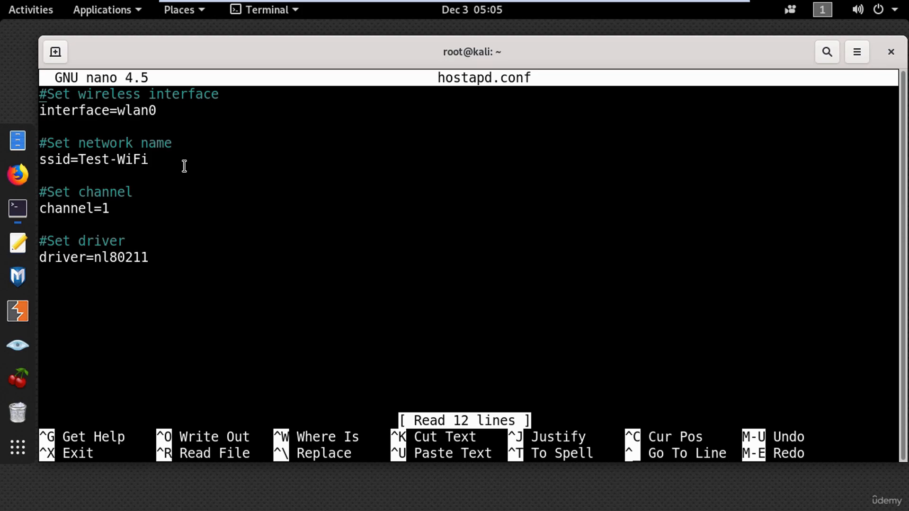
{"action": "mouse_move", "coordinate": [108, 212]}
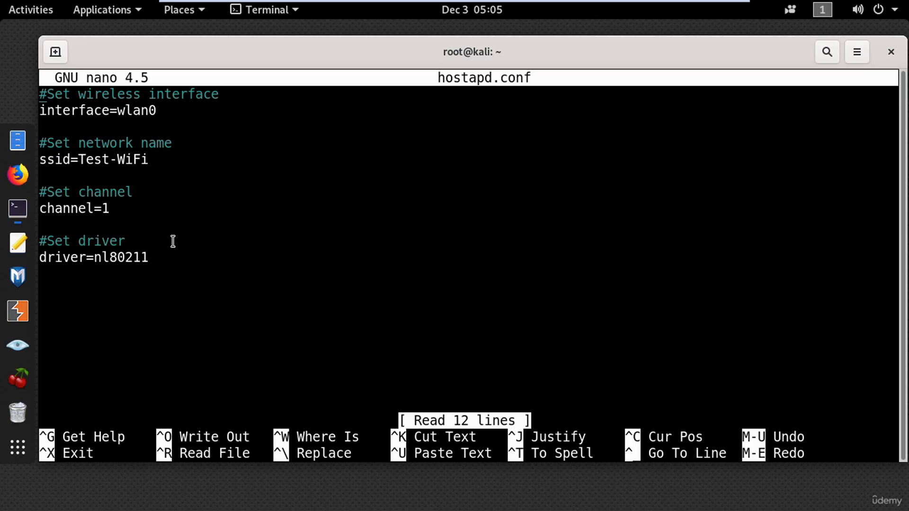
{"action": "key", "text": "ctrl+o"}
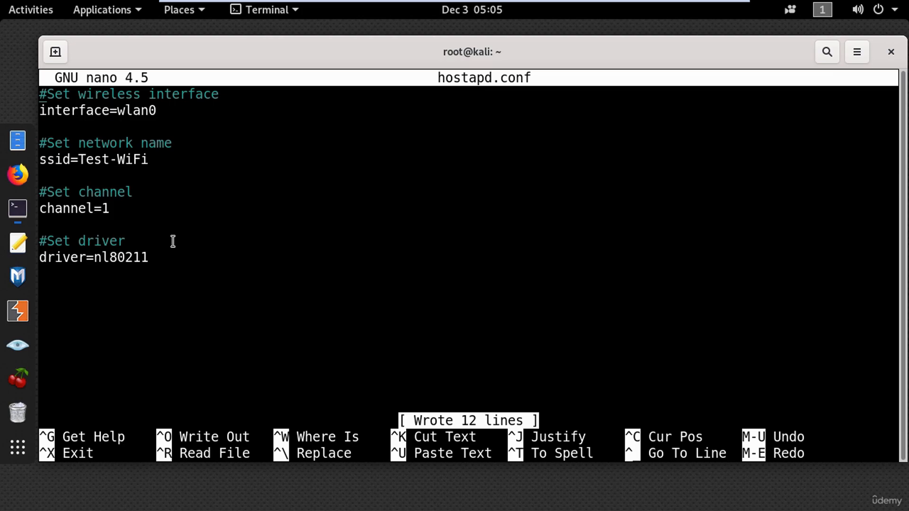
{"action": "key", "text": "ctrl+x"}
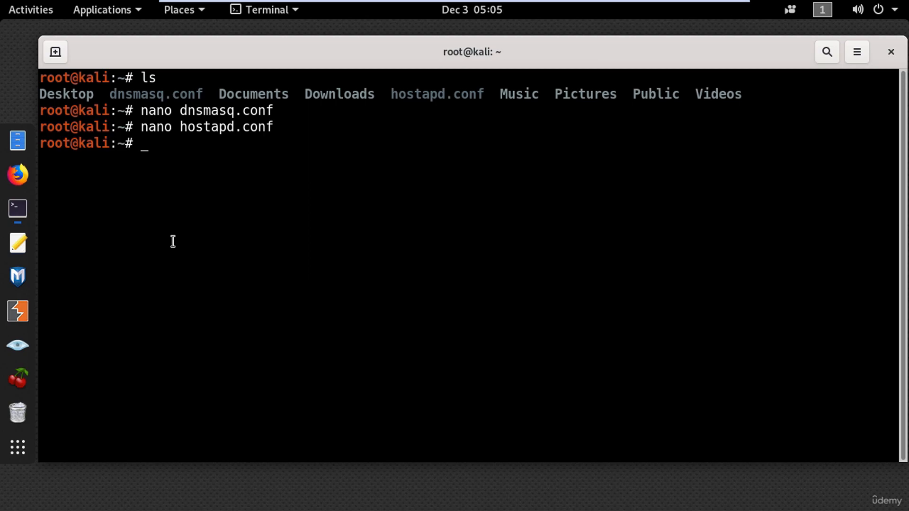
Start dnsmasq with /root/dnsmasq.conf and hostapd with /root/hostapd.conf until wlan0 reports AP-ENABLED.
{"action": "type", "text": "dnsmasq -"}
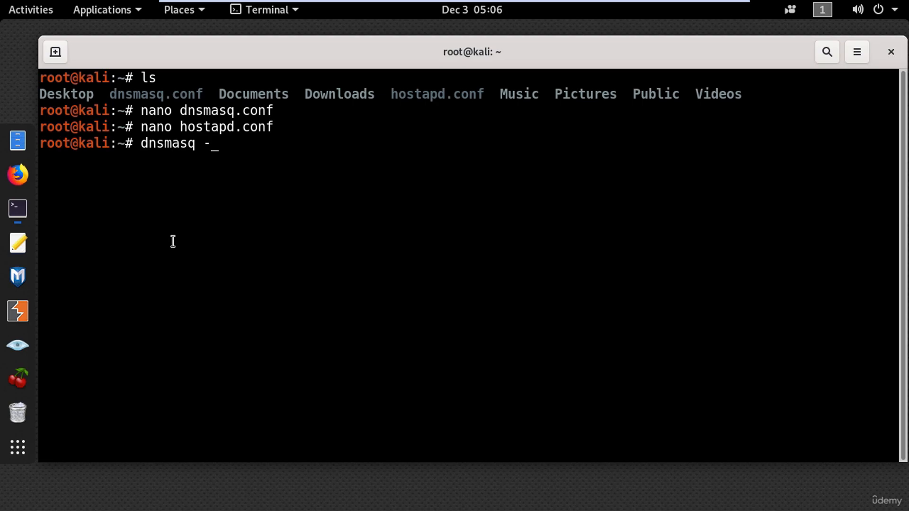
{"action": "type", "text": "C /root/dnsmasq.conf"}
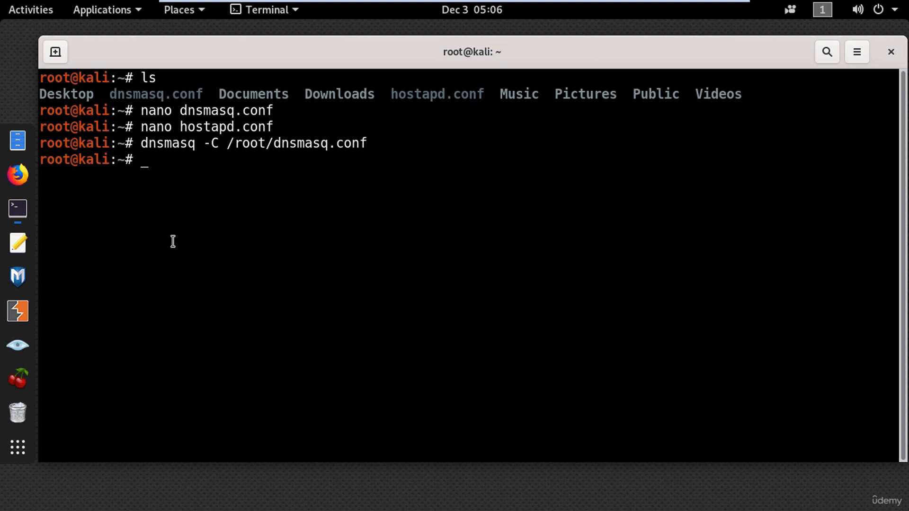
{"action": "type", "text": "hostapd"}
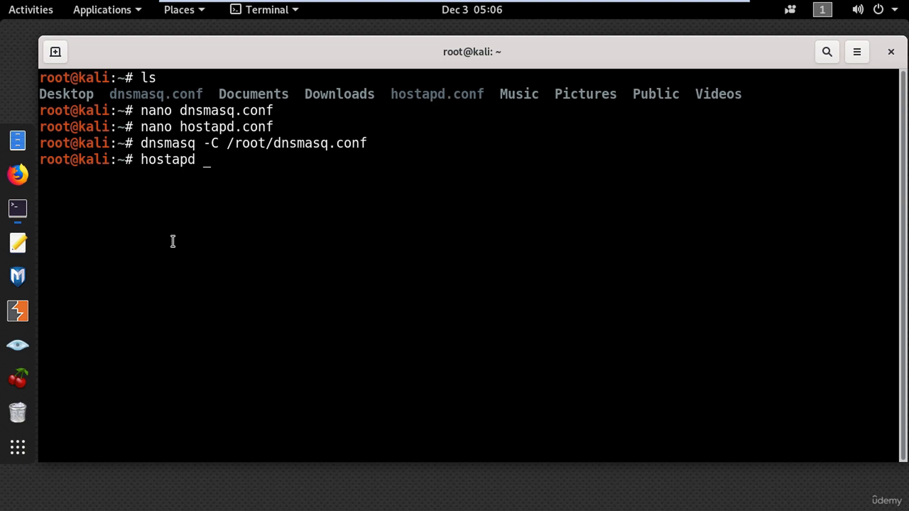
{"action": "type", "text": "/root/ho"}
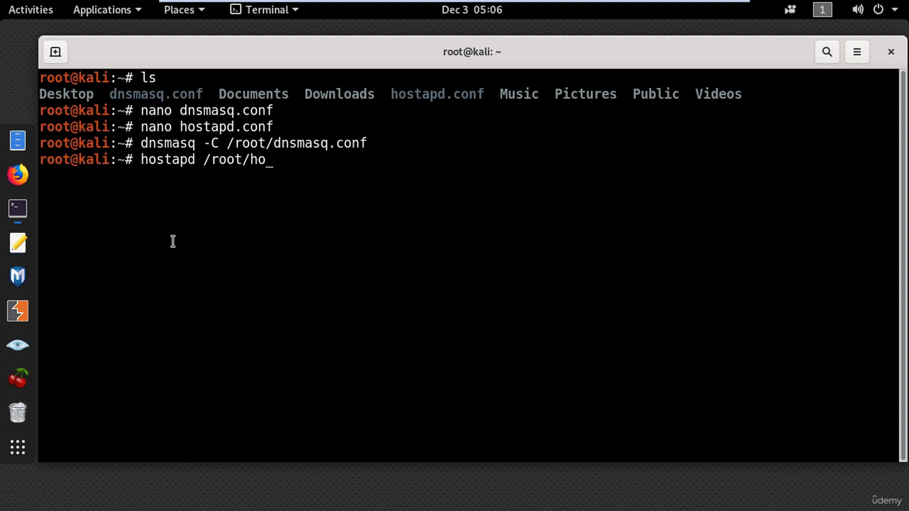
{"action": "type", "text": "stapd.conf"}
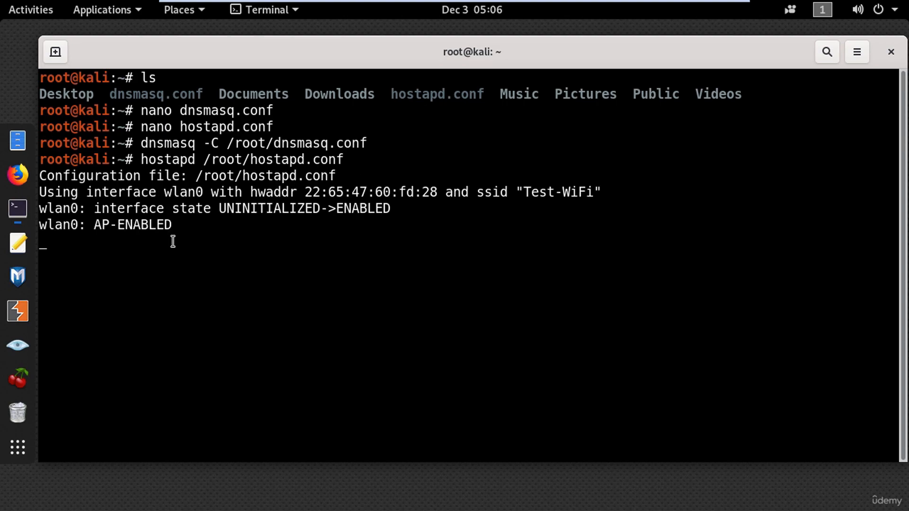
{"action": "mouse_move", "coordinate": [501, 199]}
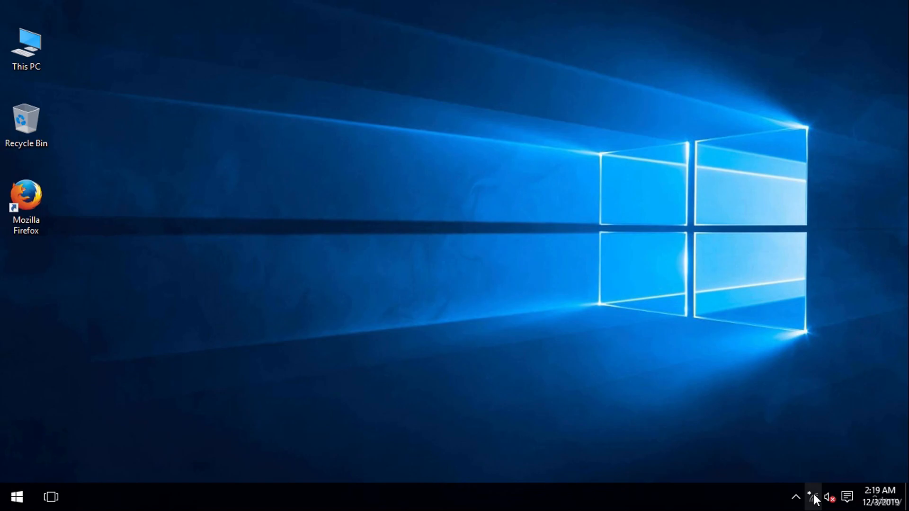
{"action": "left_click", "coordinate": [813, 498]}
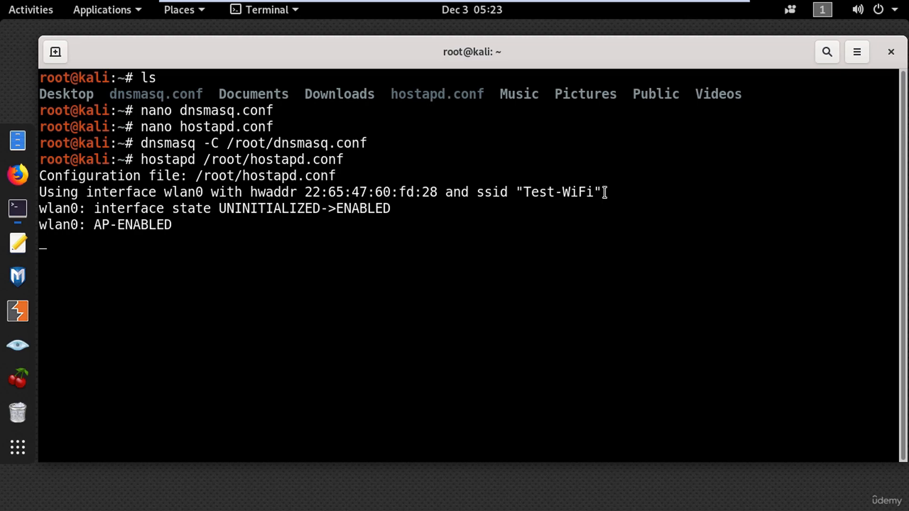
Stop hostapd so wlan0 reports AP-DISABLED, then clear the terminal.
{"action": "key", "text": "ctrl+c"}
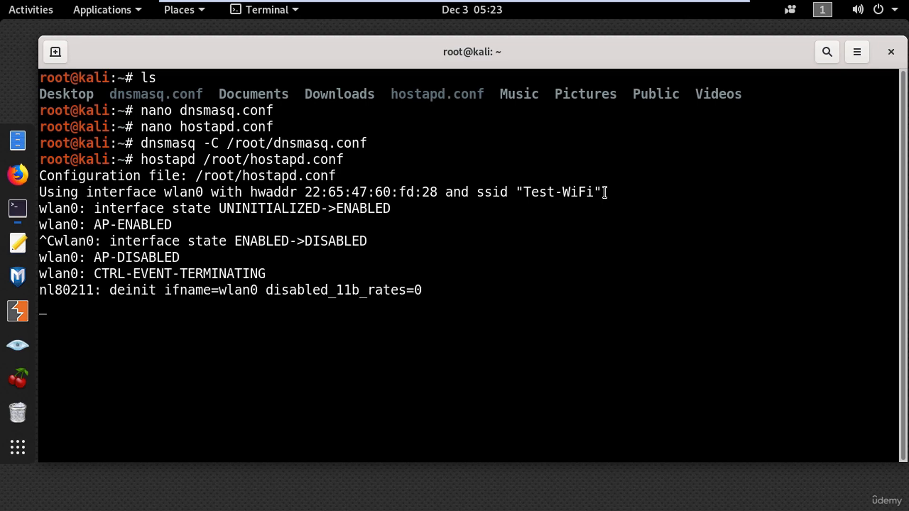
{"action": "type", "text": "clear"}
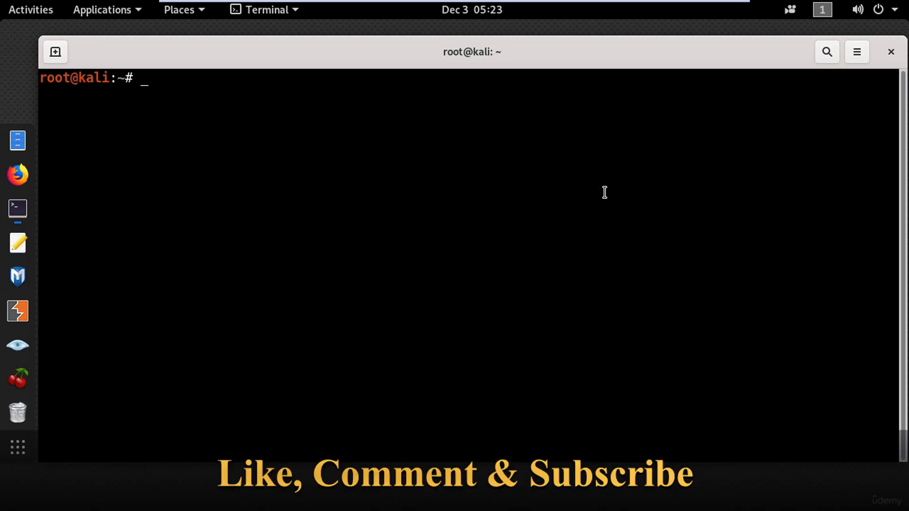
Type 'airbase-ng -e Test -c 6 wlan0' at the prompt without running it.
{"action": "type", "text": "airbase-ng -e Te"}
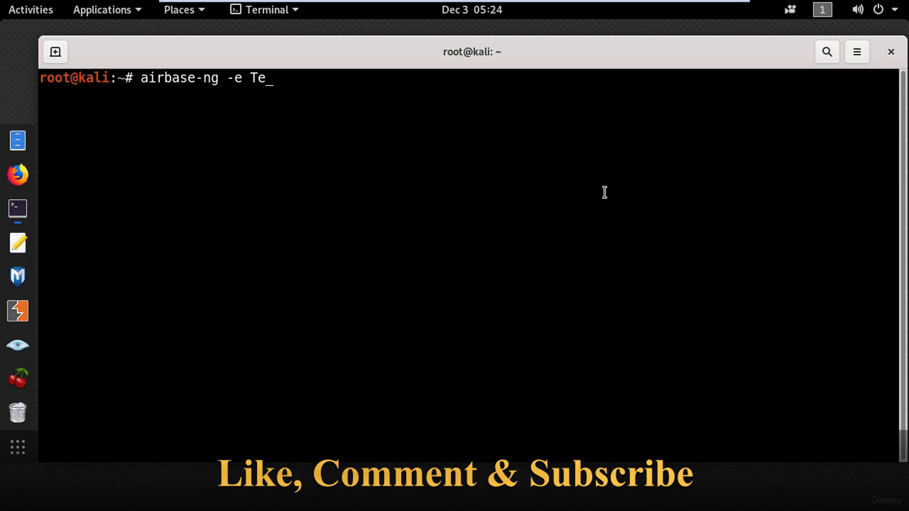
{"action": "type", "text": "st -c"}
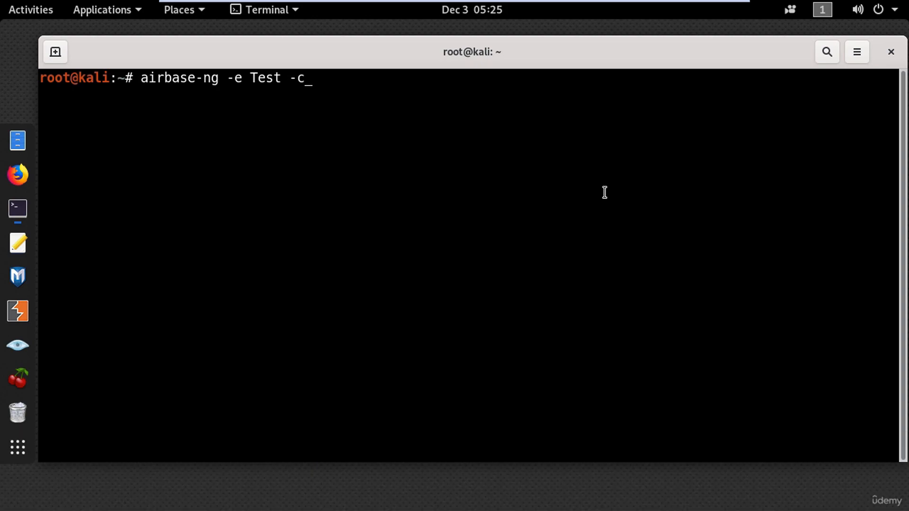
{"action": "type", "text": "6"}
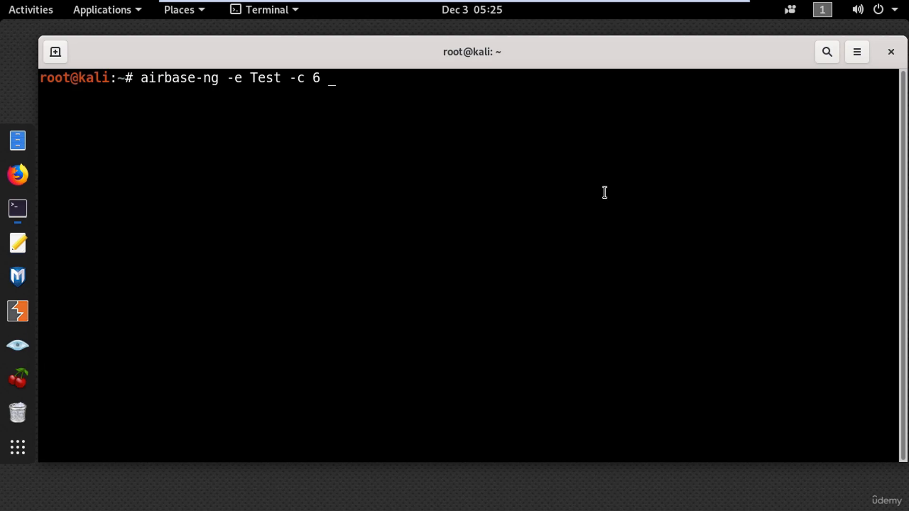
{"action": "type", "text": "wlan0"}
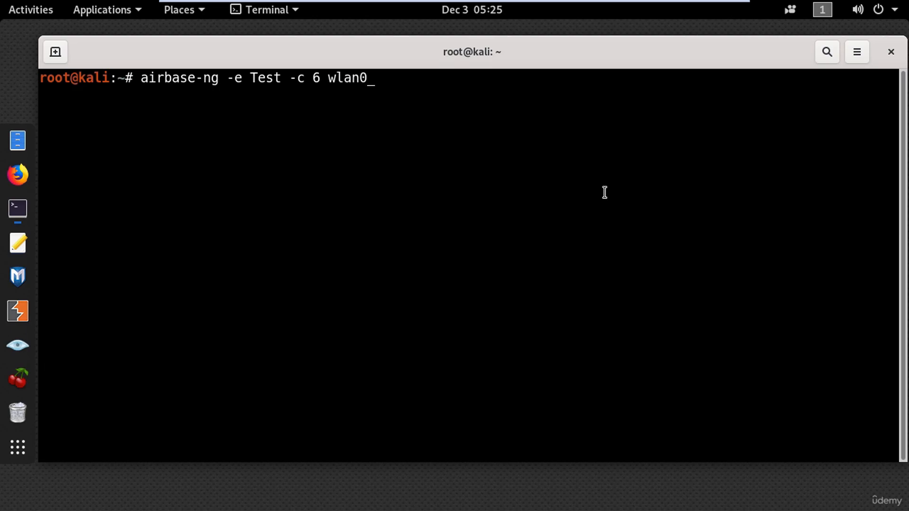